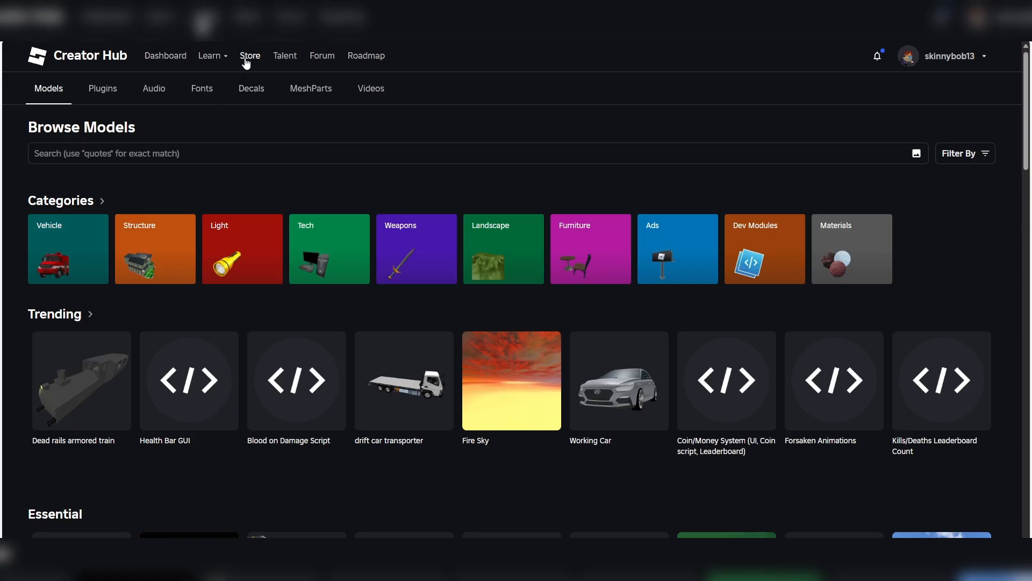
Search the Decals store for "tree" and pick a realistic tree-picture decal
left_click(251, 89)
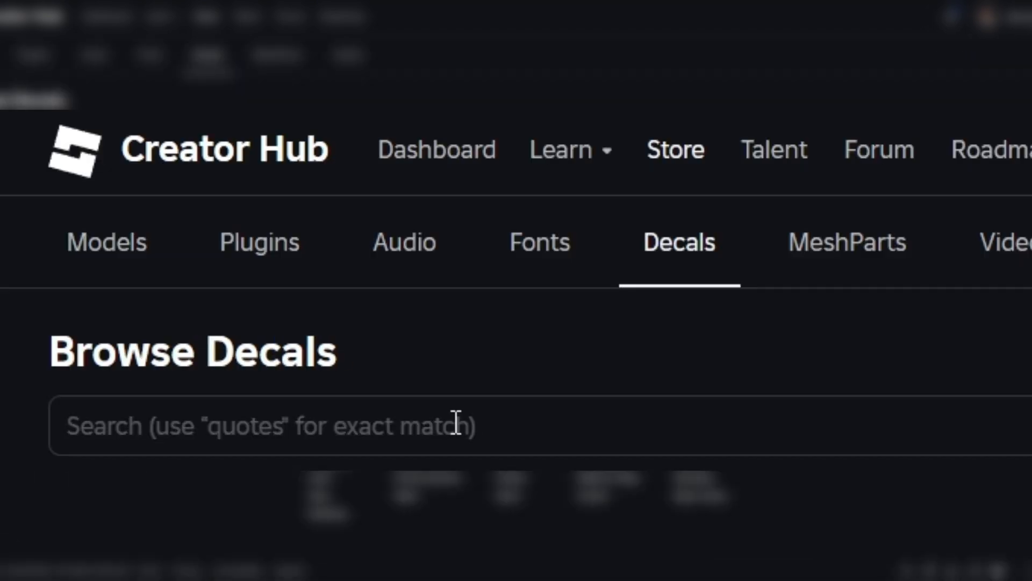
type("t")
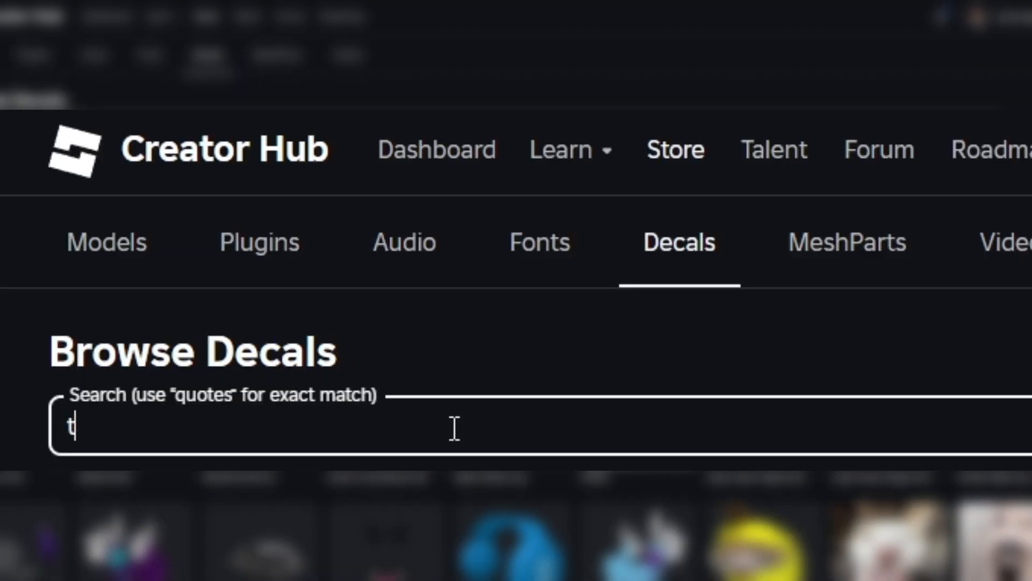
type("ree")
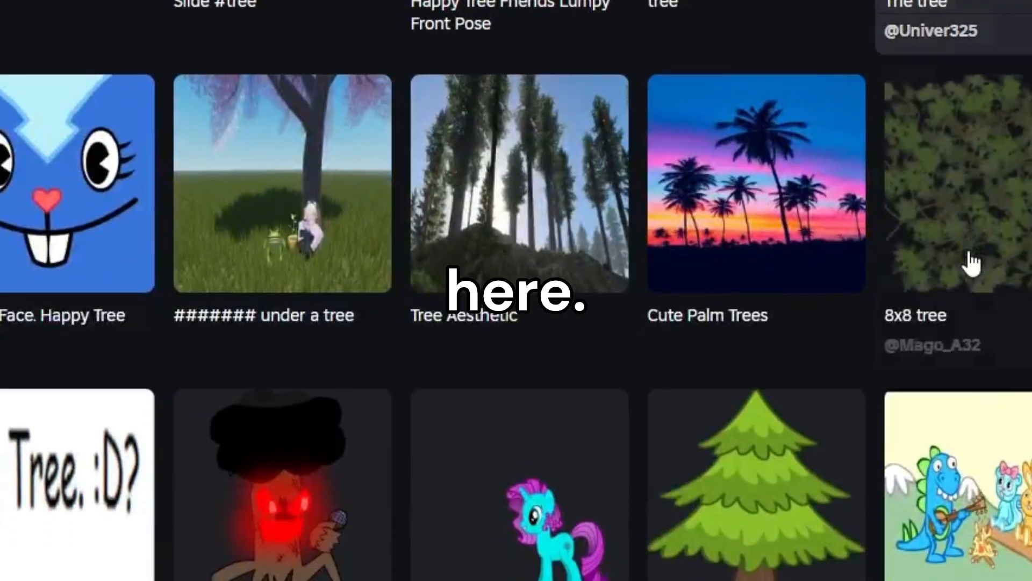
scroll("down", 3)
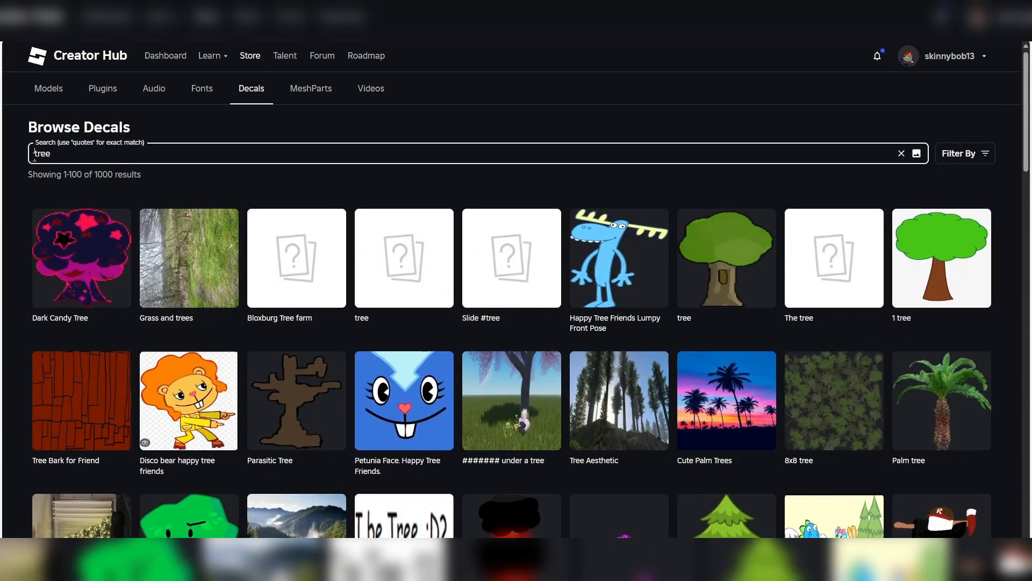
scroll("down", 3)
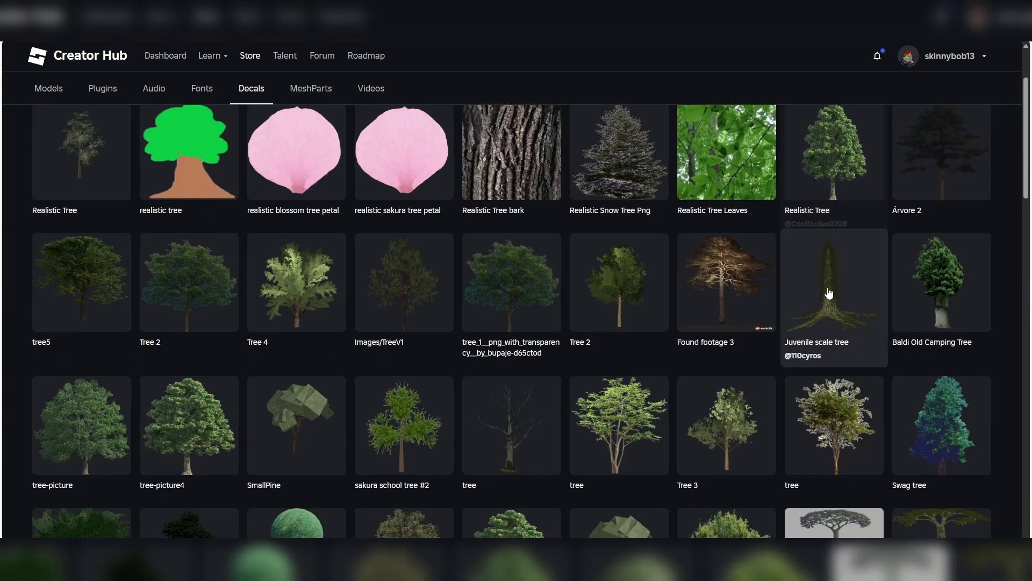
scroll("down", 3)
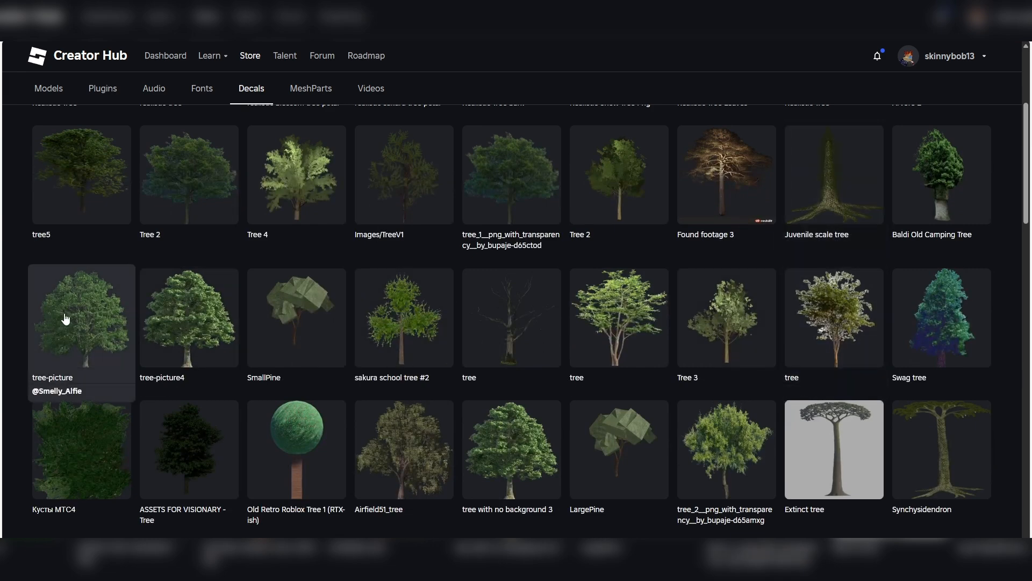
left_click(81, 317)
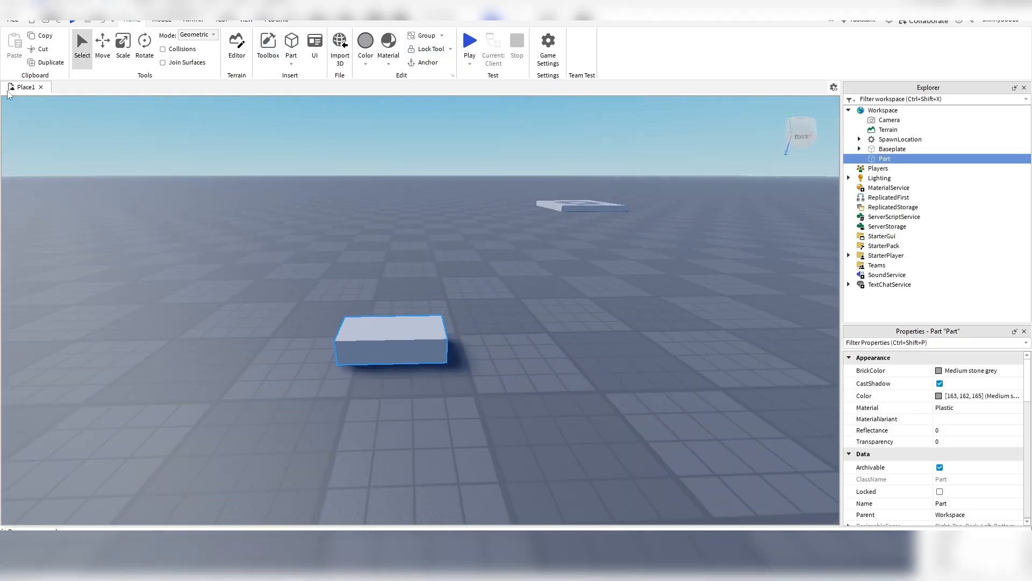
Scale the part upward into a tall flat panel
left_click(123, 43)
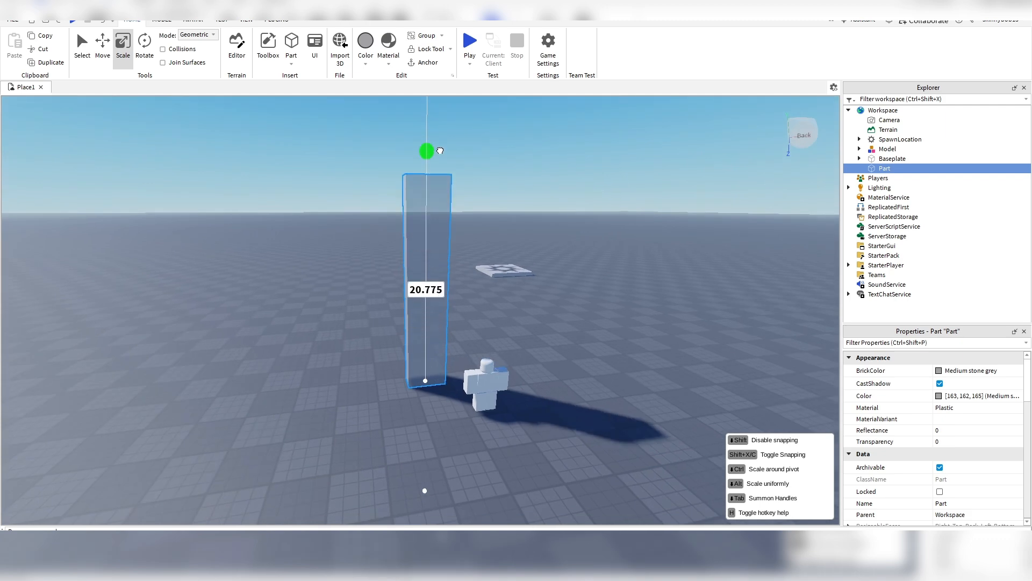
left_click_drag(426, 150, 426, 200)
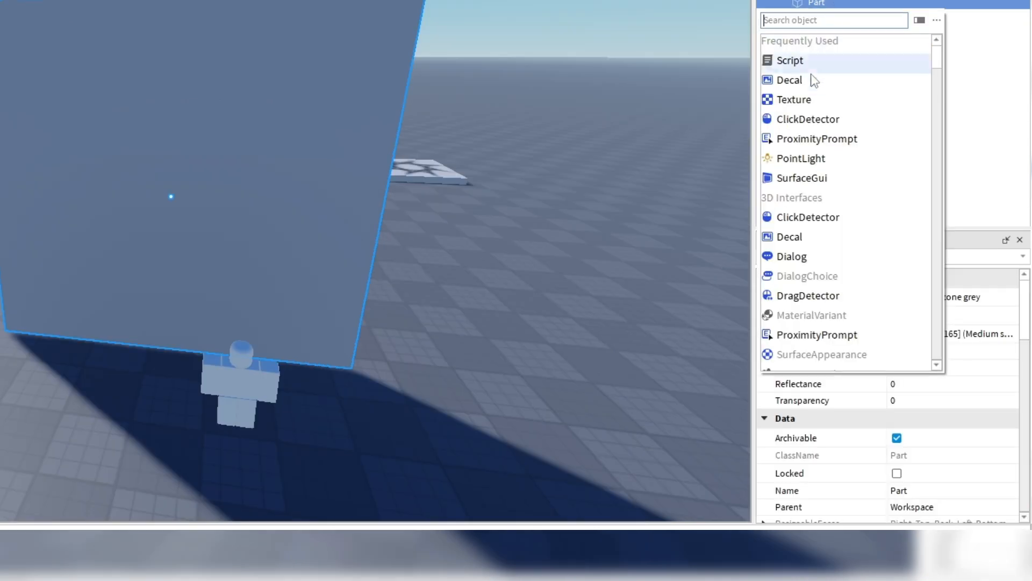
left_click(789, 80)
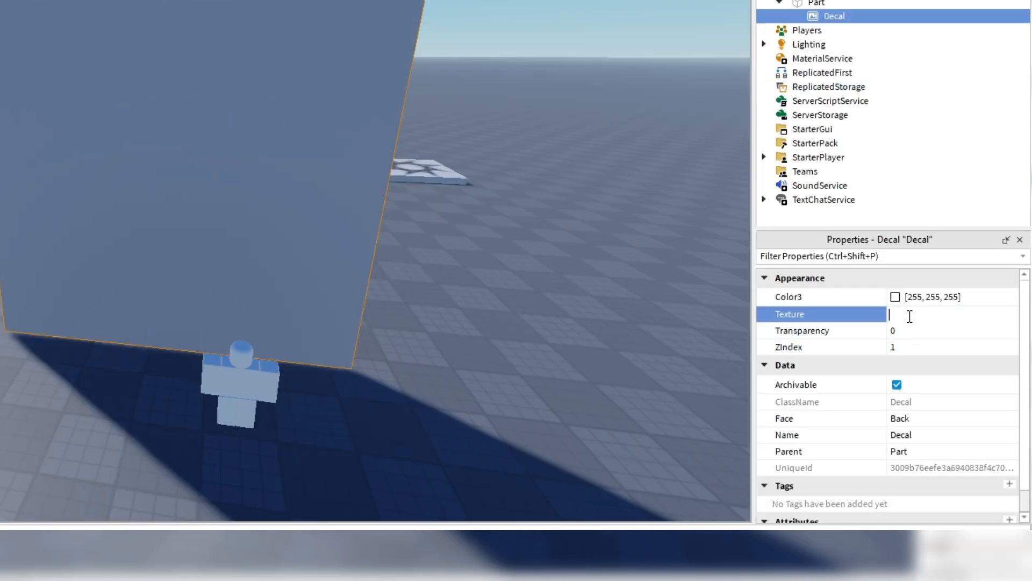
type("5045453647")
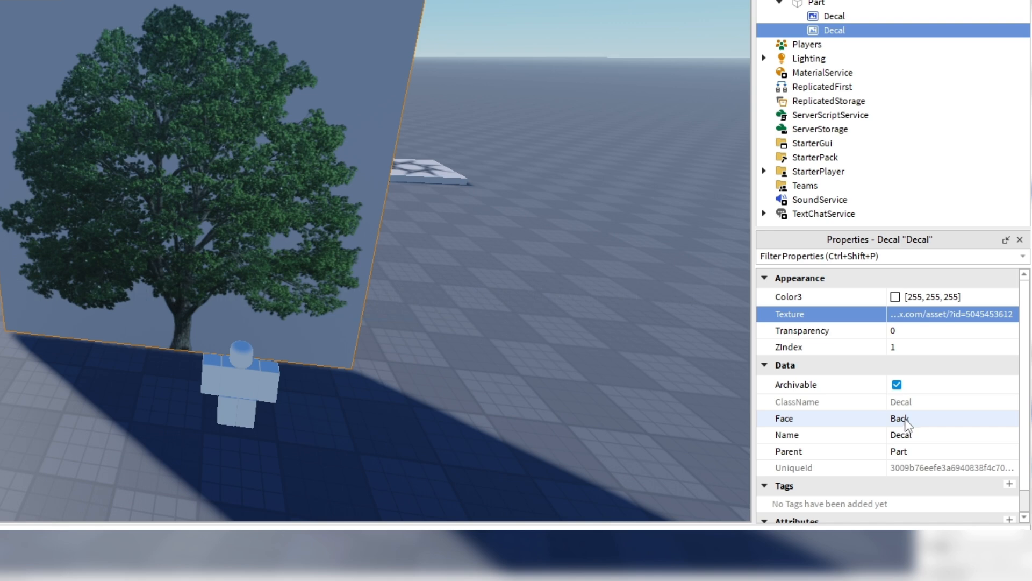
left_click(950, 418)
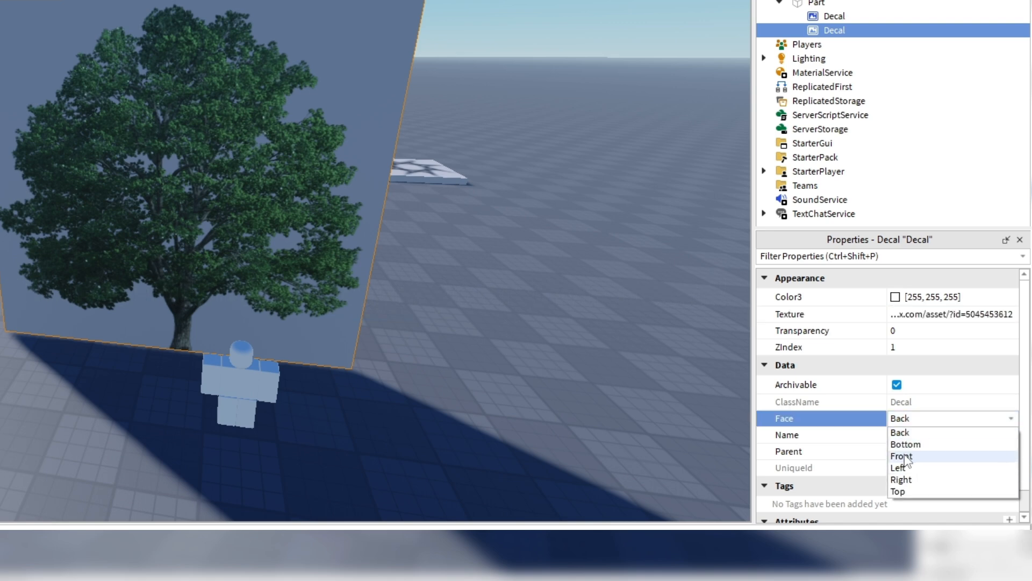
left_click(901, 455)
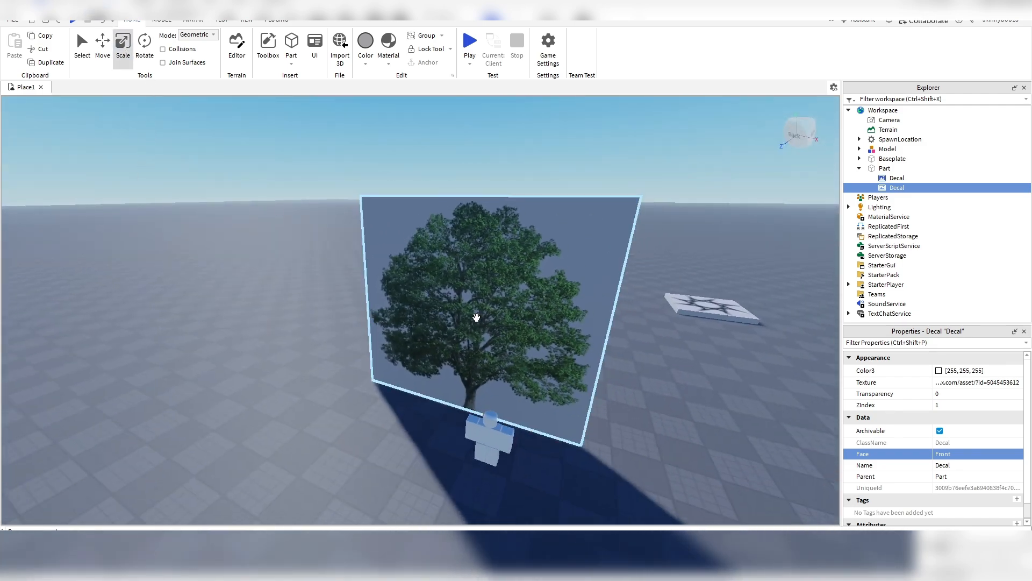
left_click(885, 168)
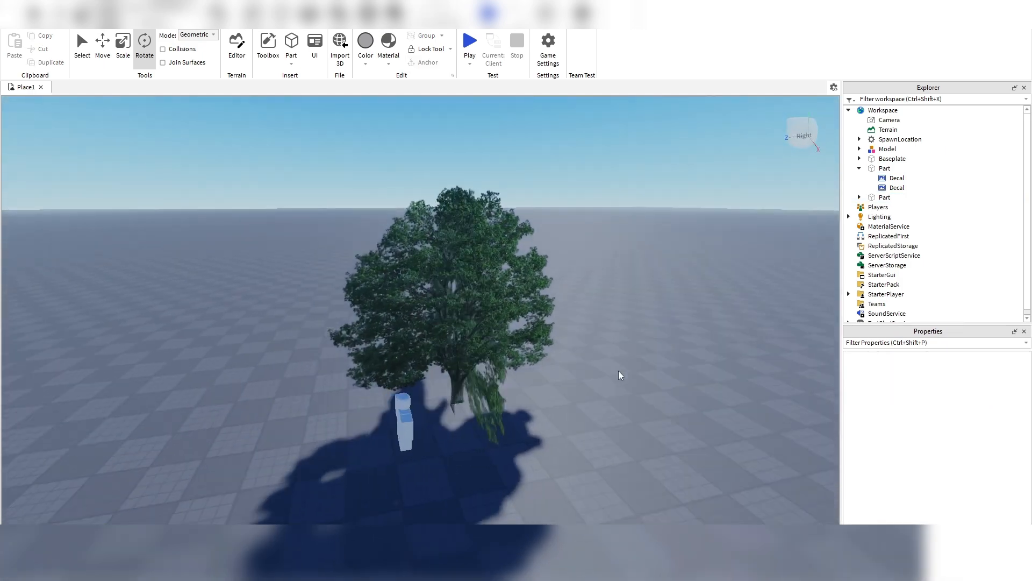
Start a playtest to view the crossed tree panels
left_click(469, 40)
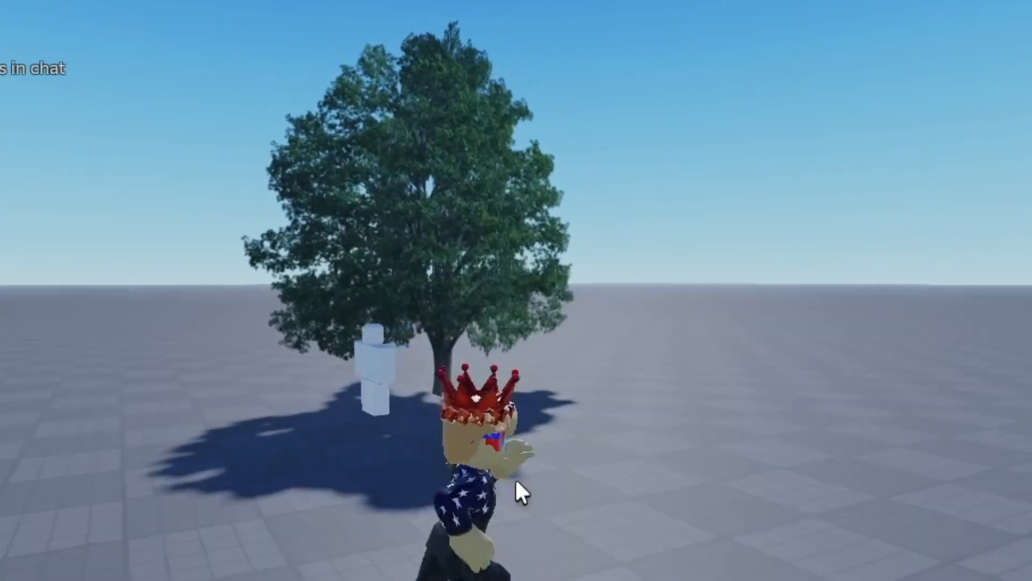
Stop the playtest and return to editing
left_click(517, 43)
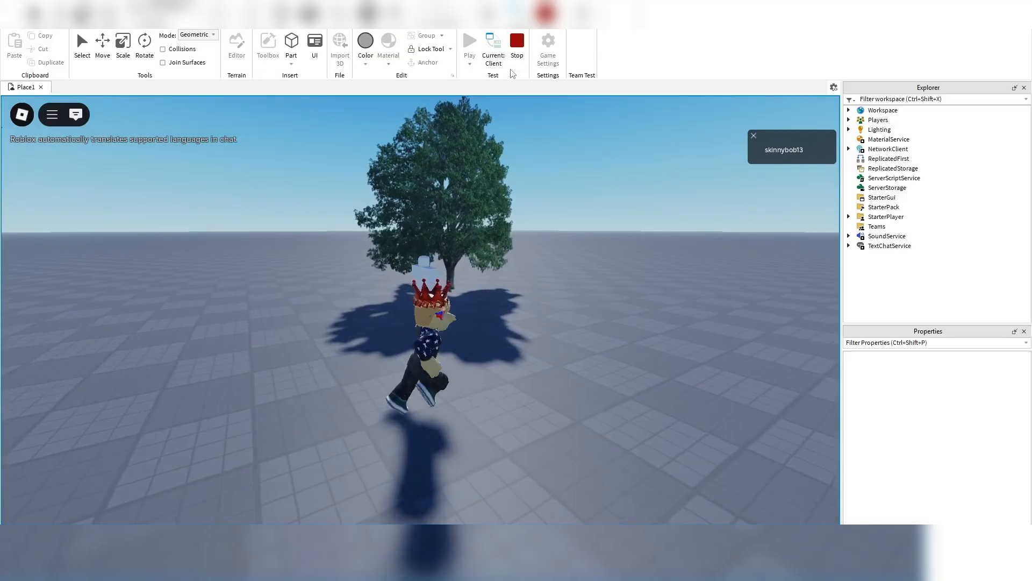
left_click(517, 40)
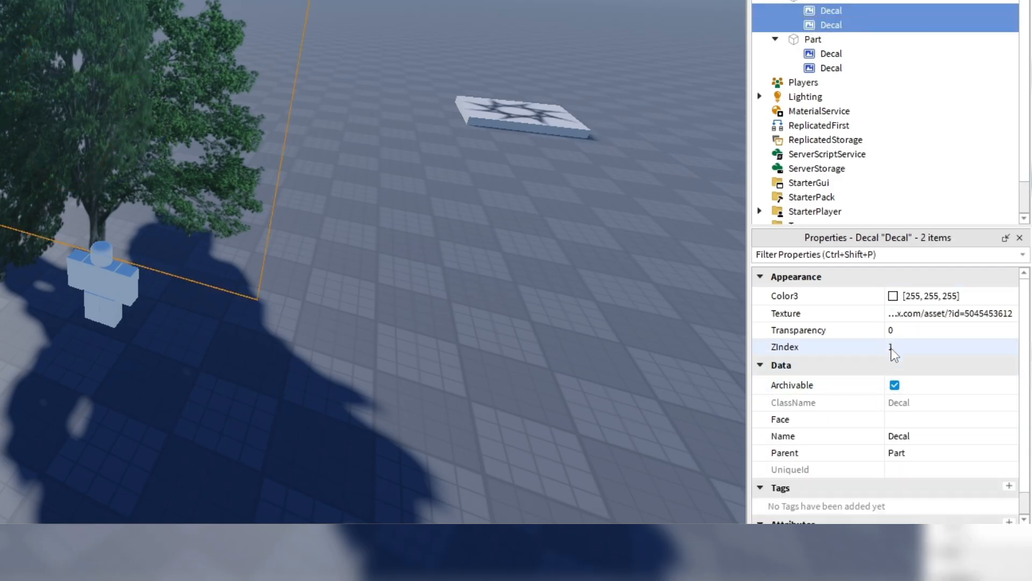
Change the ZIndex of both decals on the second panel
left_click(935, 346)
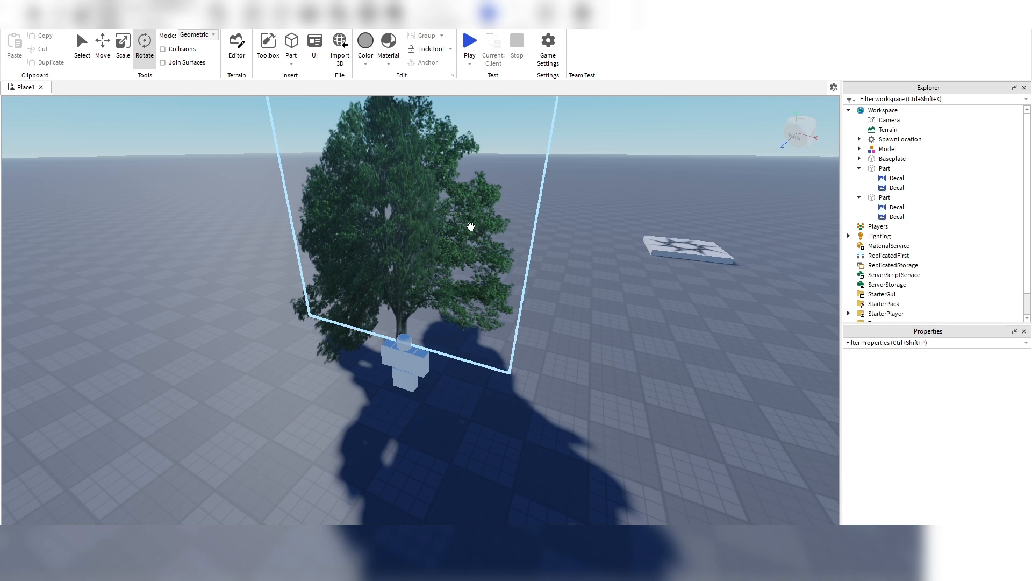
mouse_move(424, 208)
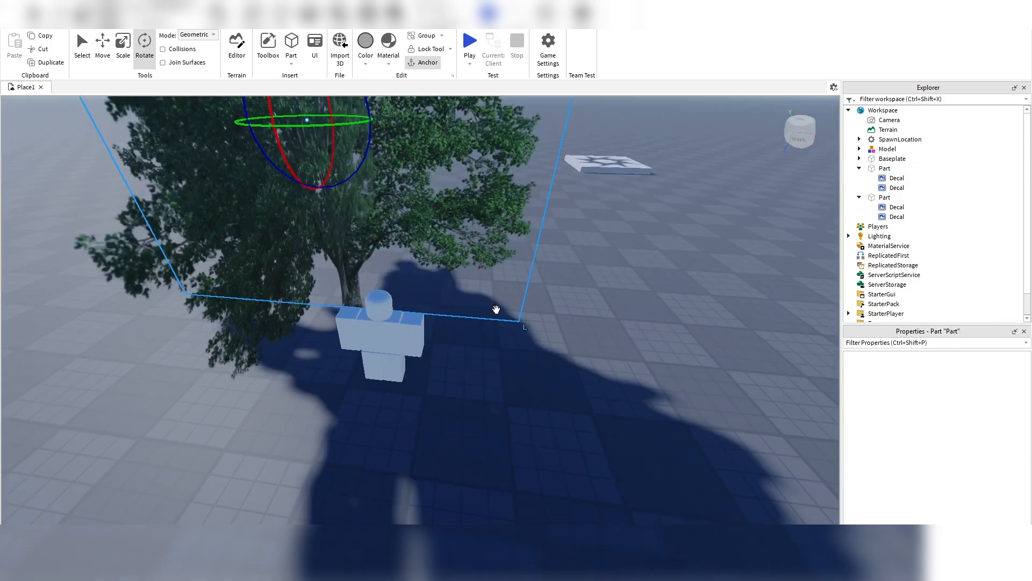
Duplicate a tree panel as the trunk collider and anchor it
left_click(885, 168)
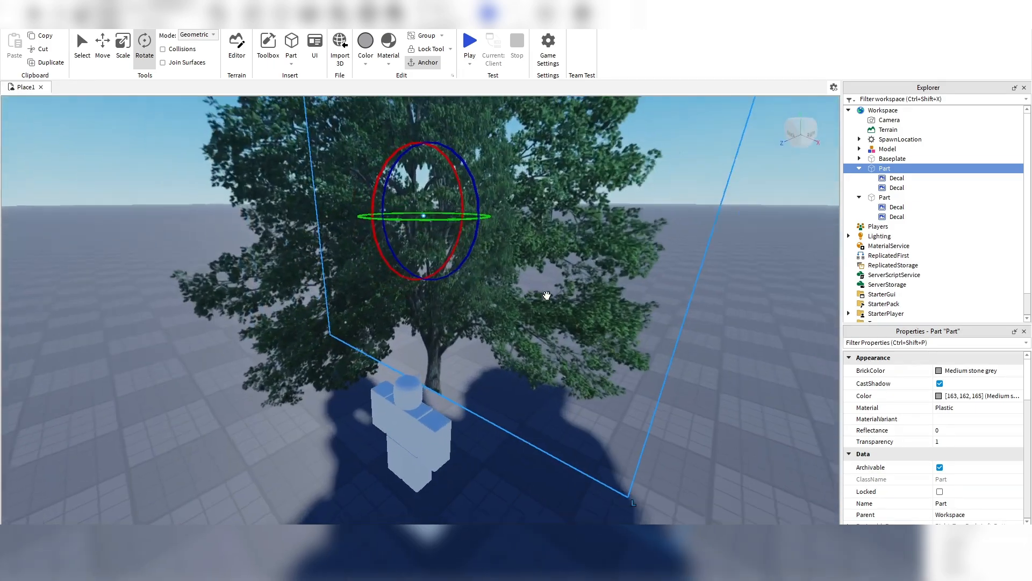
left_click(122, 41)
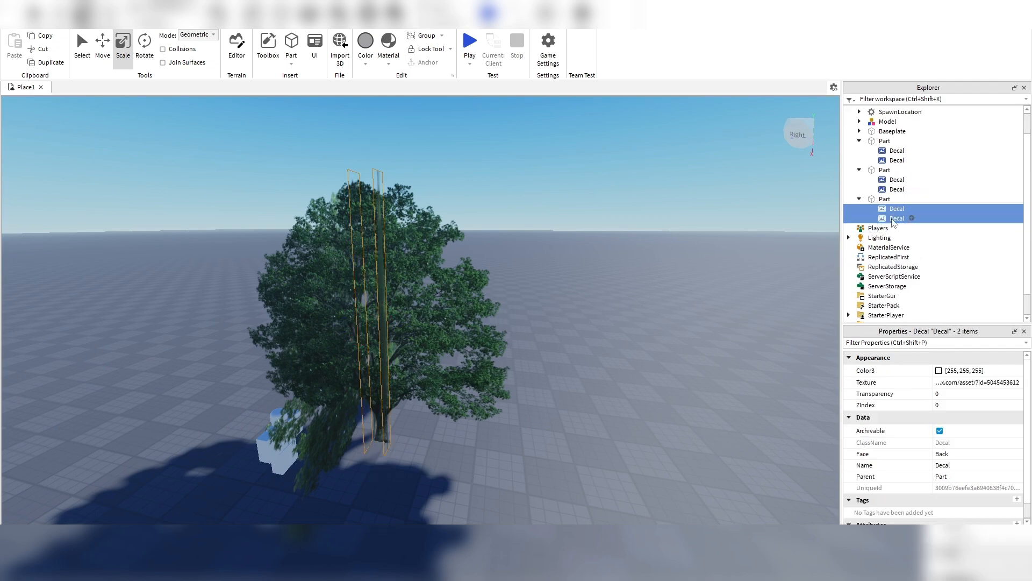
left_click(885, 198)
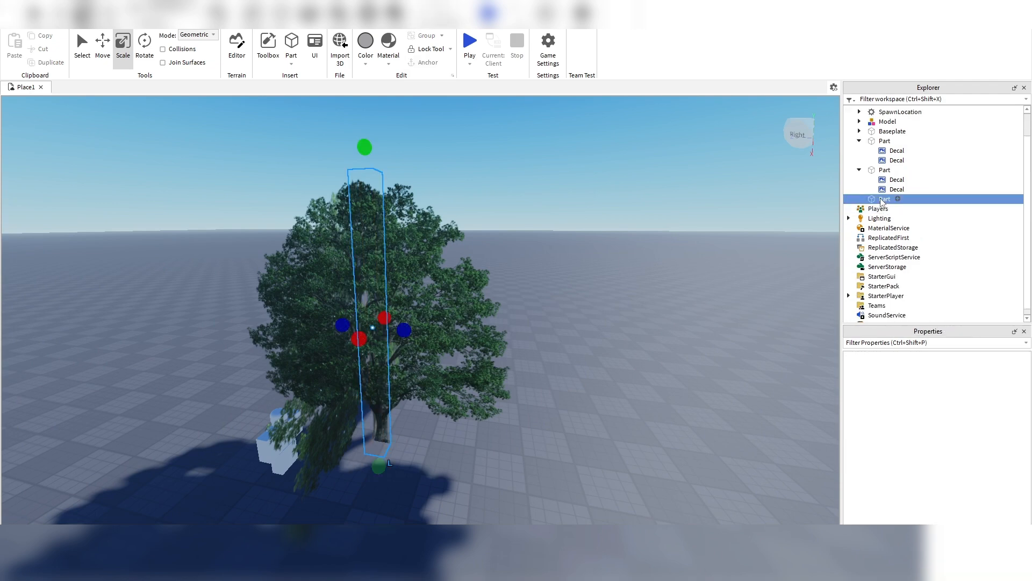
left_click(884, 199)
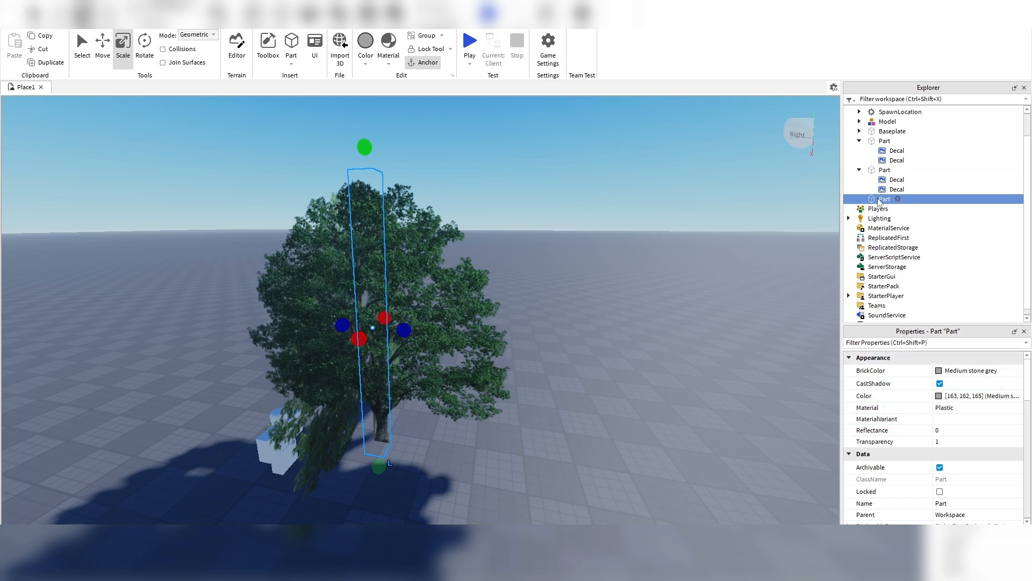
scroll("down", 3)
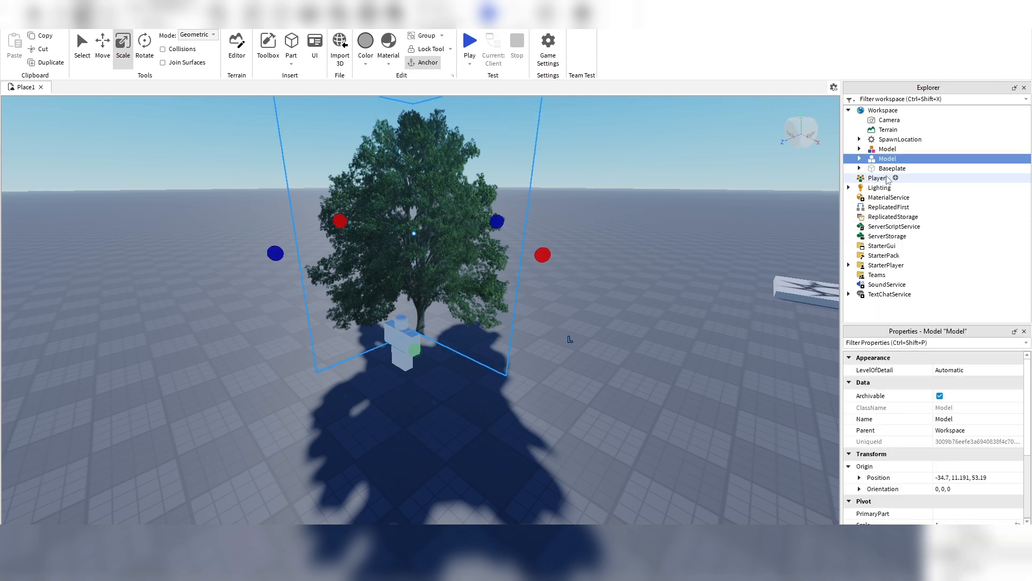
Rename the grouped model to "Tree"
double_click(888, 158)
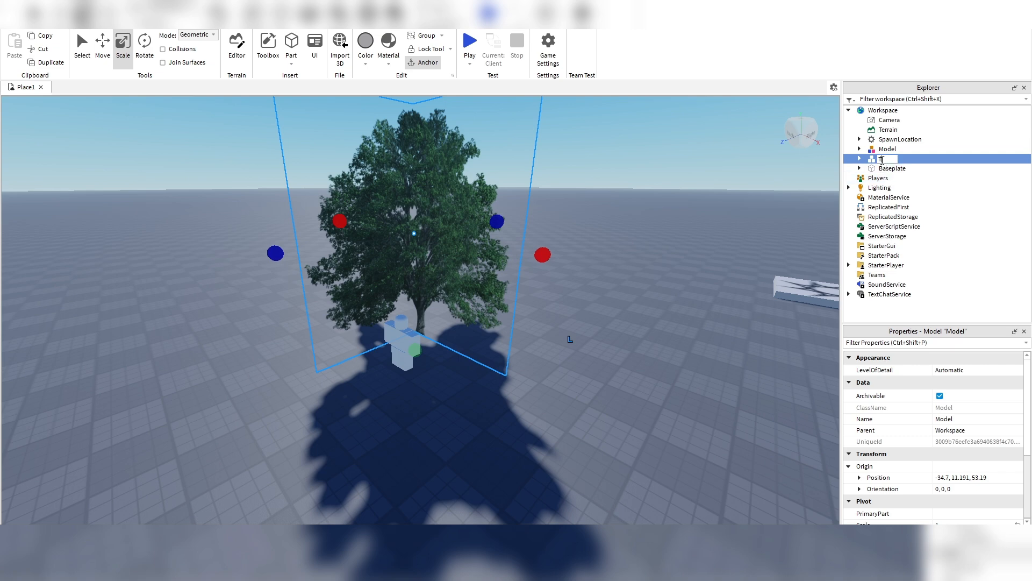
type("Tree")
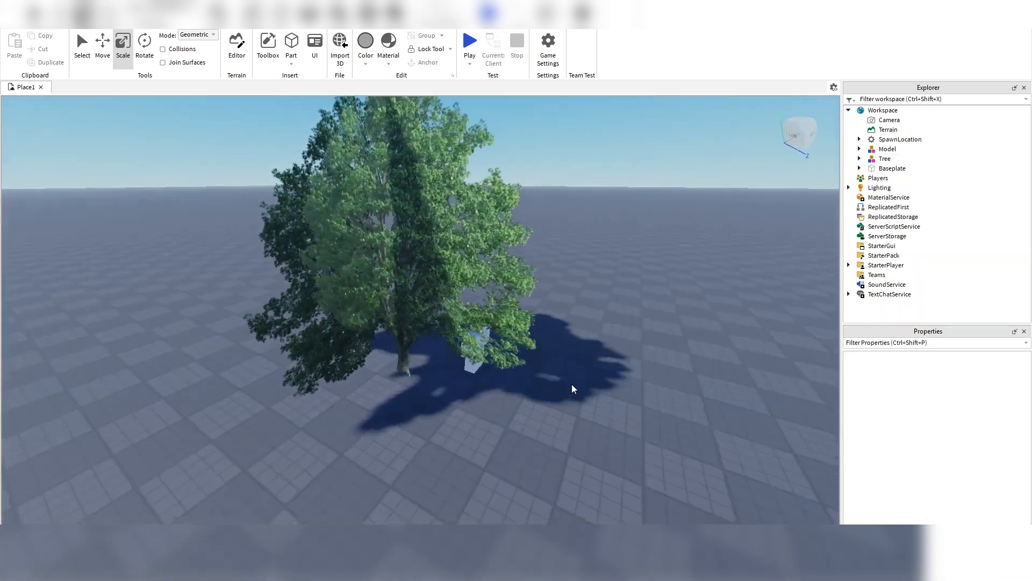
left_click(469, 39)
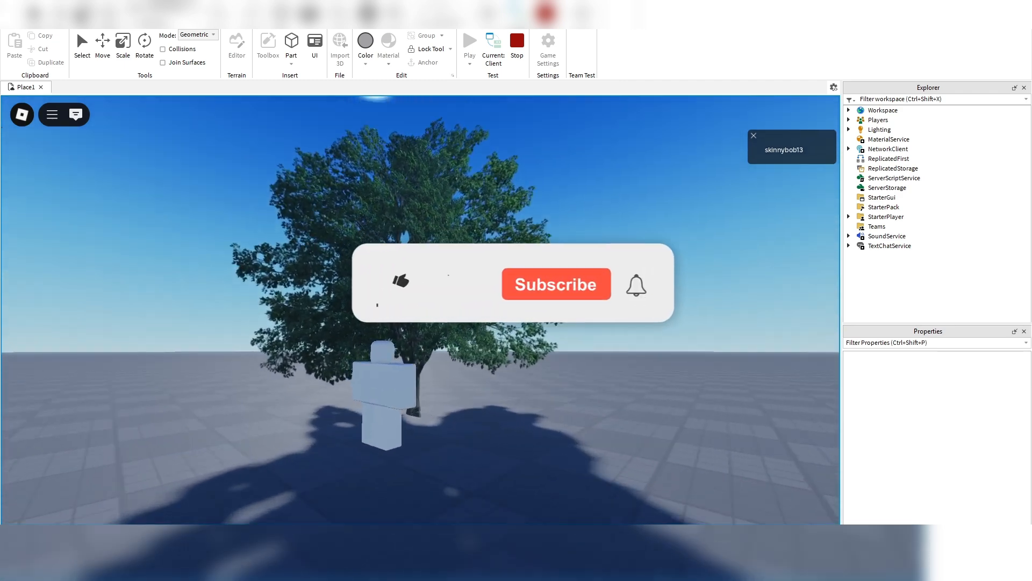
left_click(399, 278)
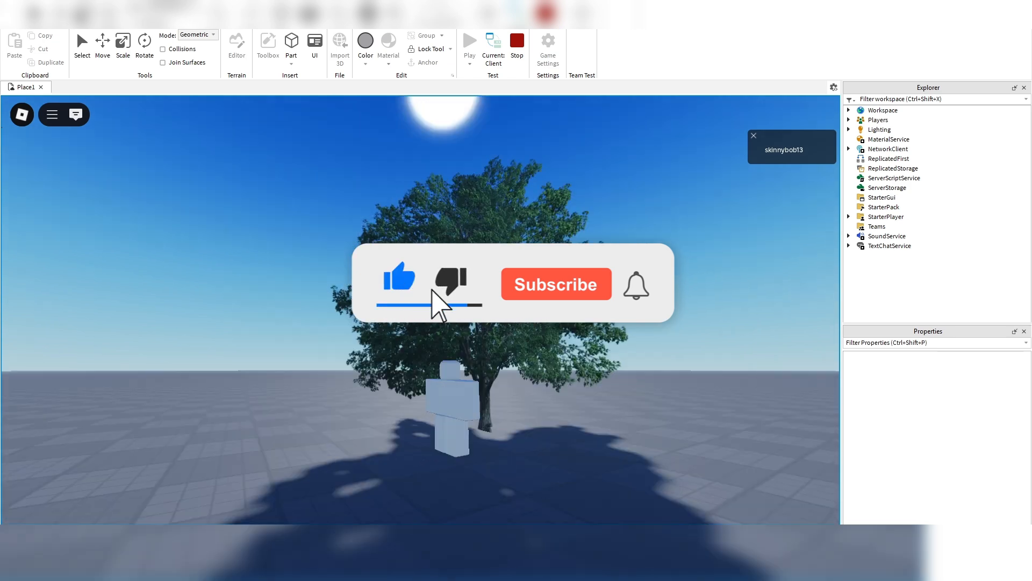
left_click(555, 284)
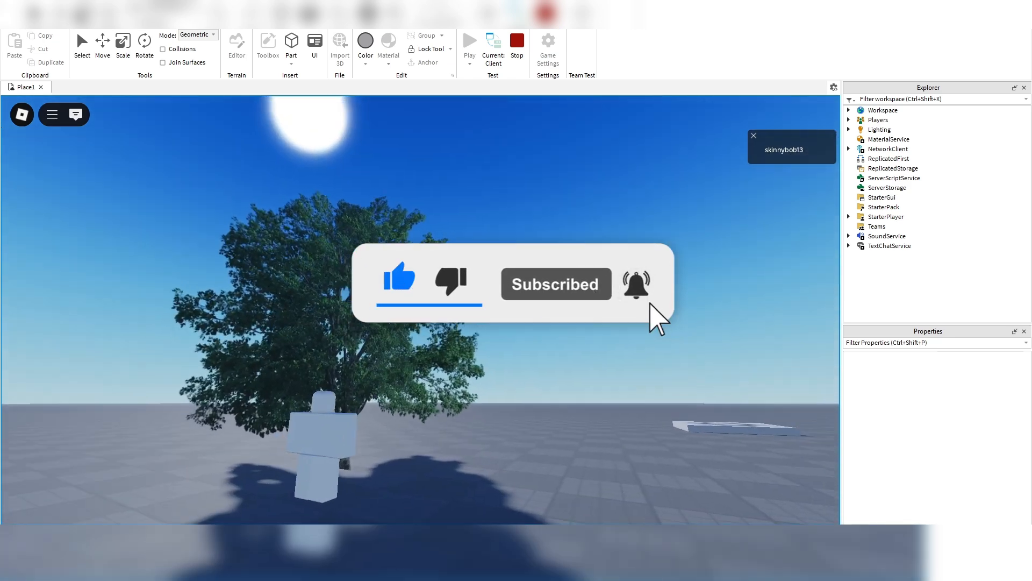